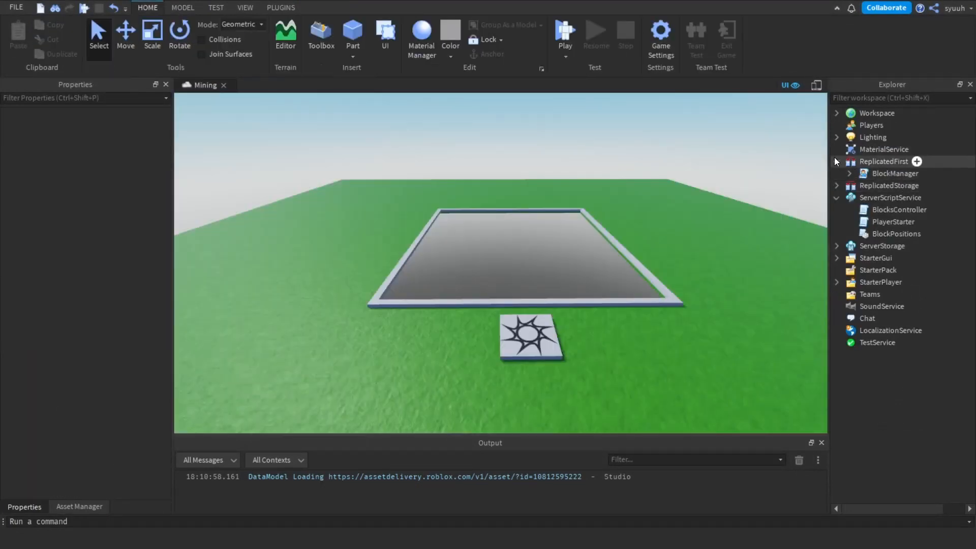
Review the BlocksController and PlayerStarter mining scripts under ReplicatedFirst
{"action": "left_click", "coordinate": [891, 185]}
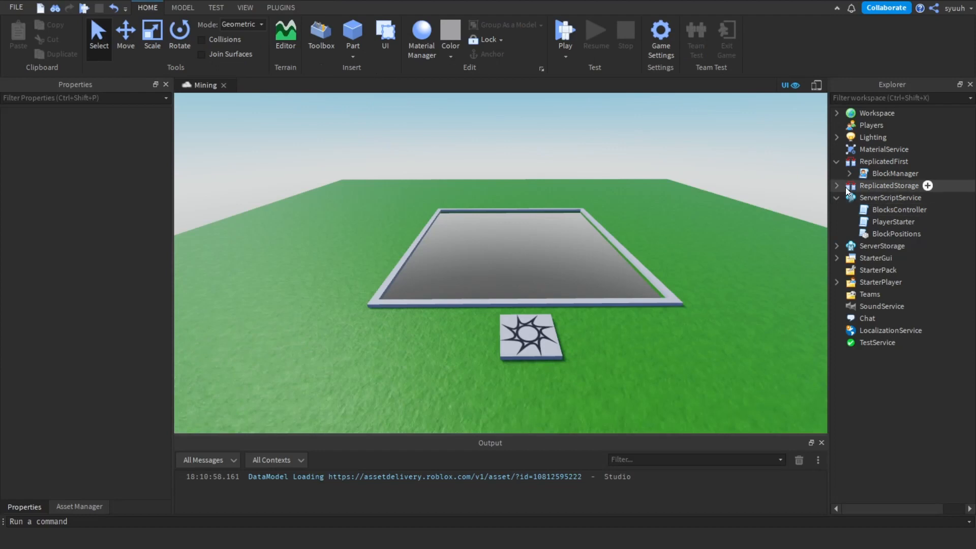
{"action": "double_click", "coordinate": [899, 209]}
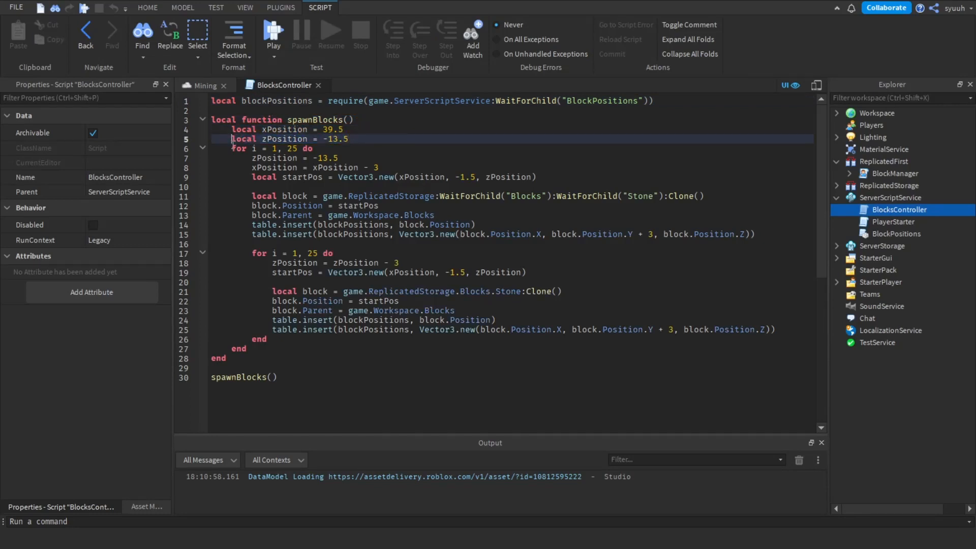
{"action": "double_click", "coordinate": [292, 148]}
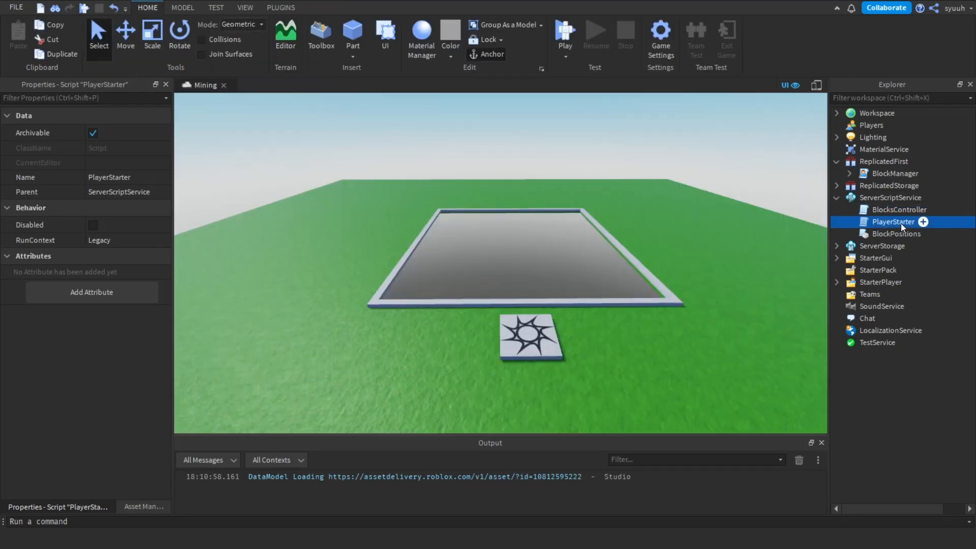
{"action": "double_click", "coordinate": [892, 222]}
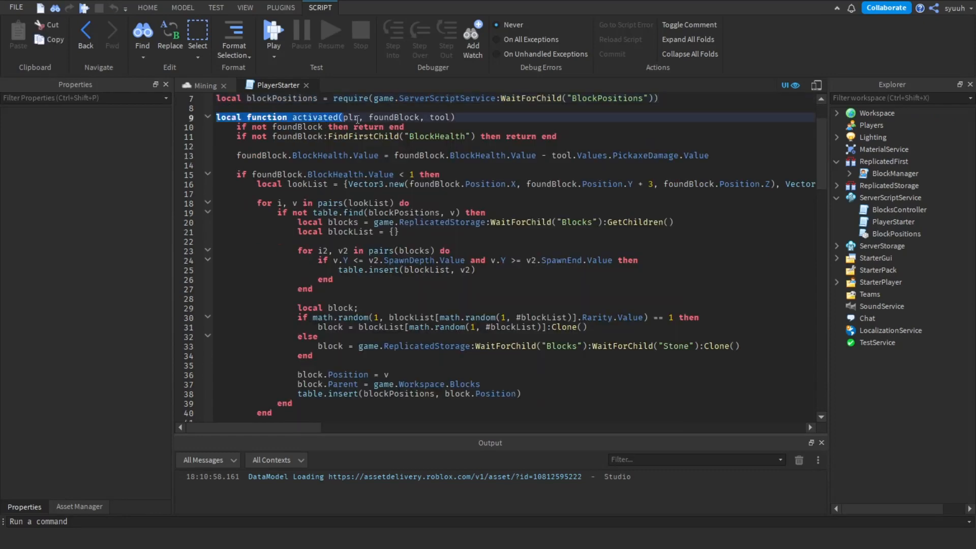
Review the BlockManager hover script, then return to the Mining map view
{"action": "left_click", "coordinate": [894, 173]}
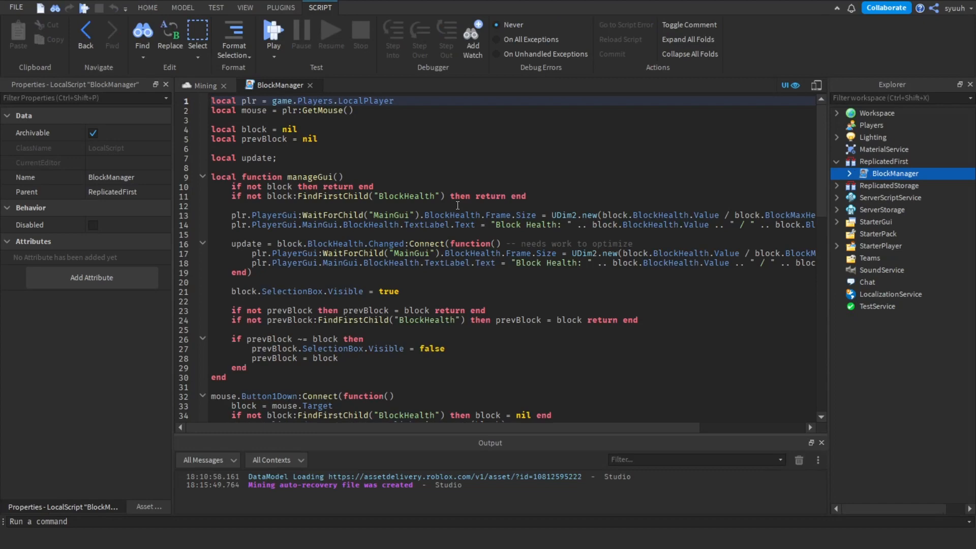
{"action": "scroll", "scroll_direction": "down", "scroll_amount": 3}
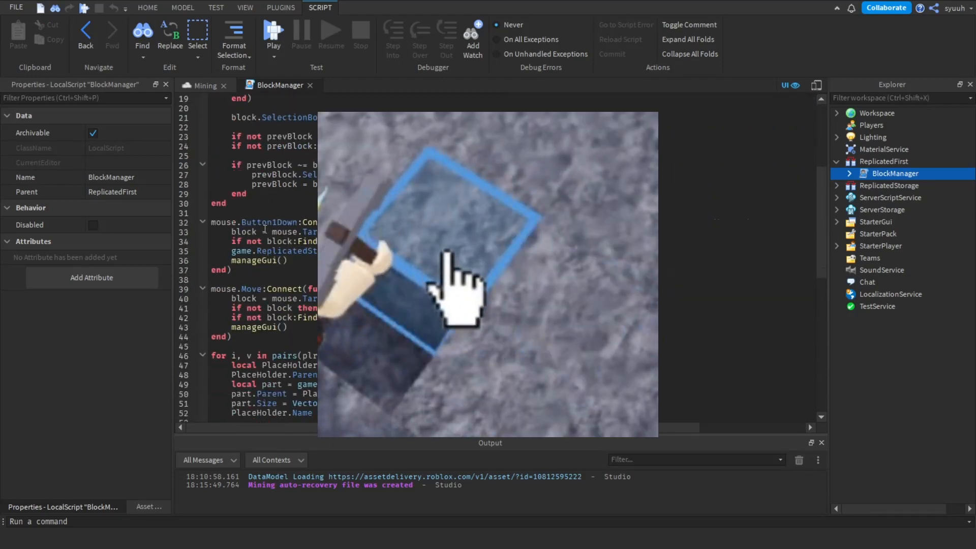
{"action": "left_click", "coordinate": [147, 7]}
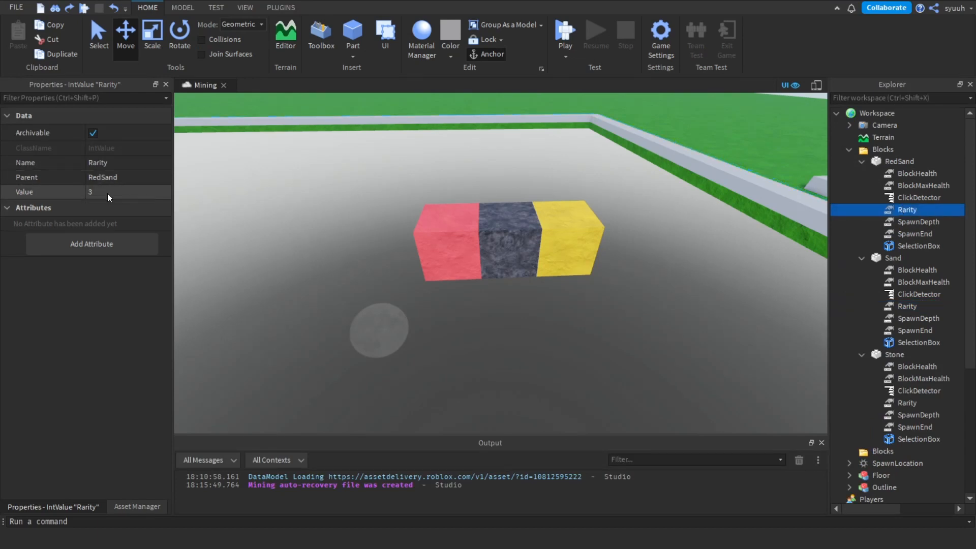
Duplicate the RedSand block in the Blocks folder with Ctrl+D
{"action": "left_click", "coordinate": [848, 161]}
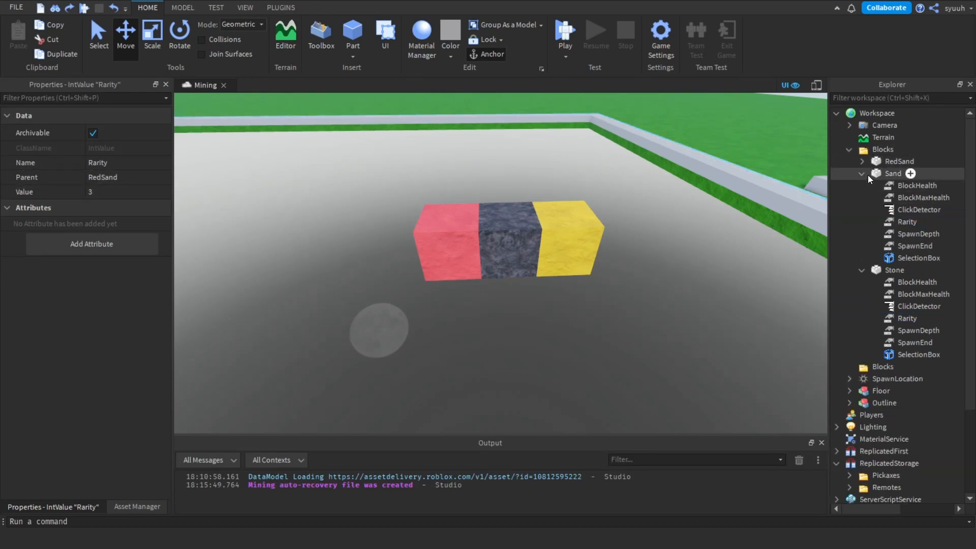
{"action": "left_click", "coordinate": [898, 161]}
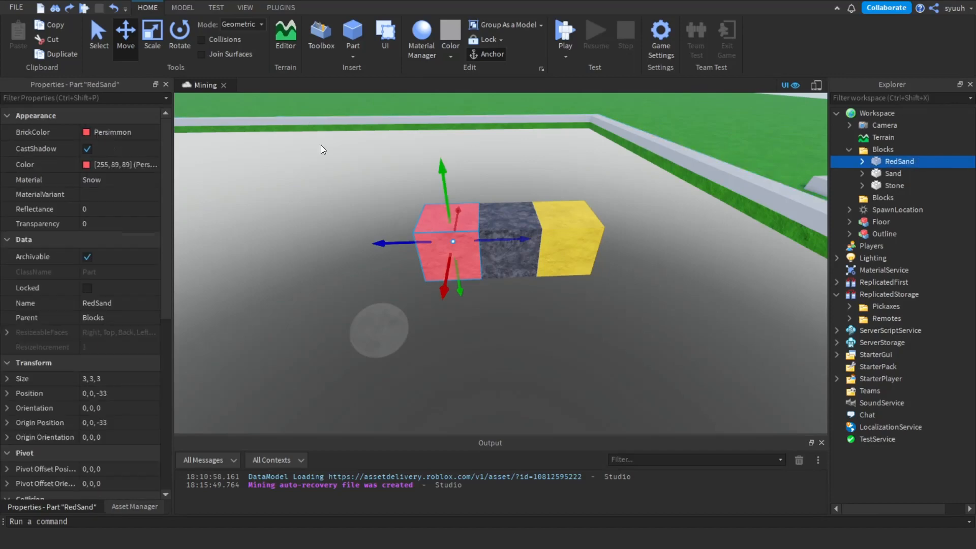
{"action": "key", "text": "Ctrl+D"}
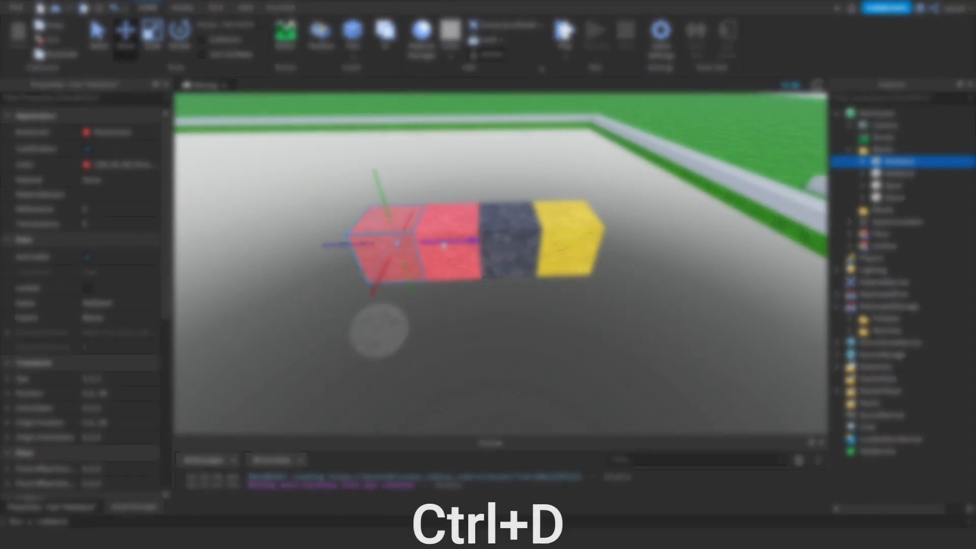
{"action": "key", "text": "ctrl+d"}
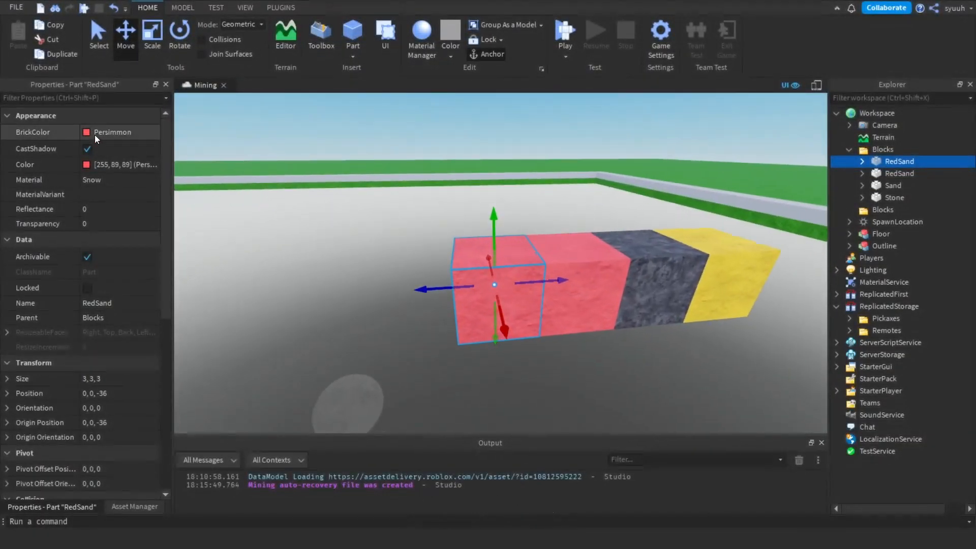
Give the copied block a new BrickColor after trying dark red and blue
{"action": "left_click", "coordinate": [112, 132]}
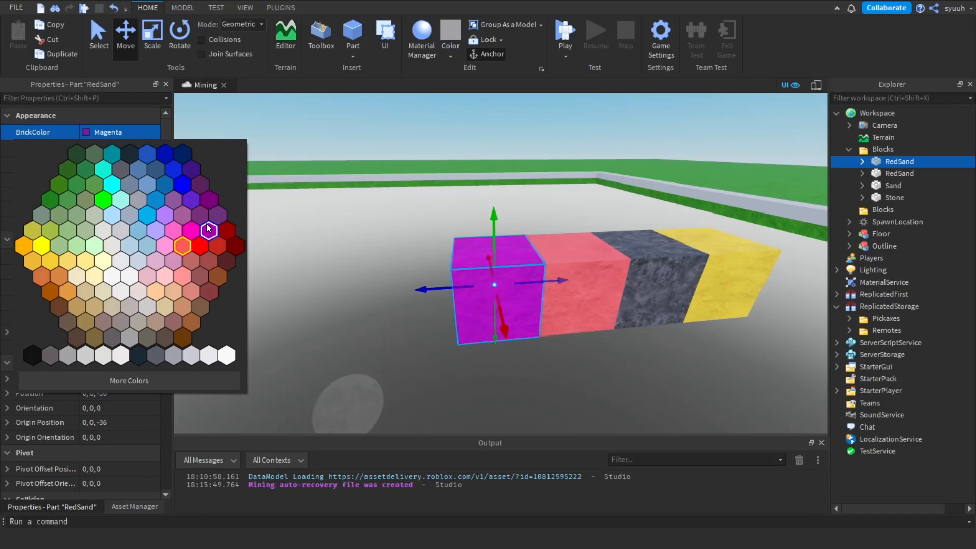
{"action": "left_click", "coordinate": [227, 231]}
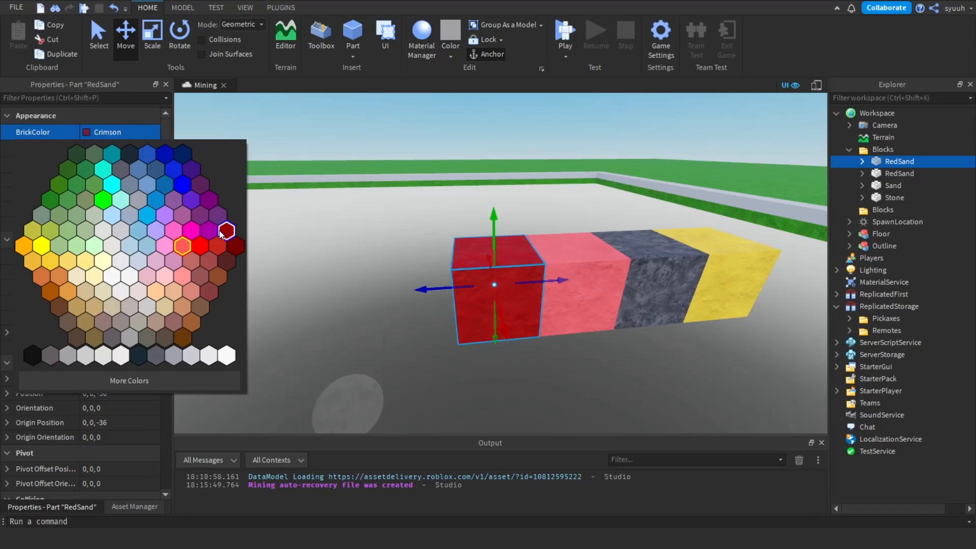
{"action": "left_click", "coordinate": [182, 184]}
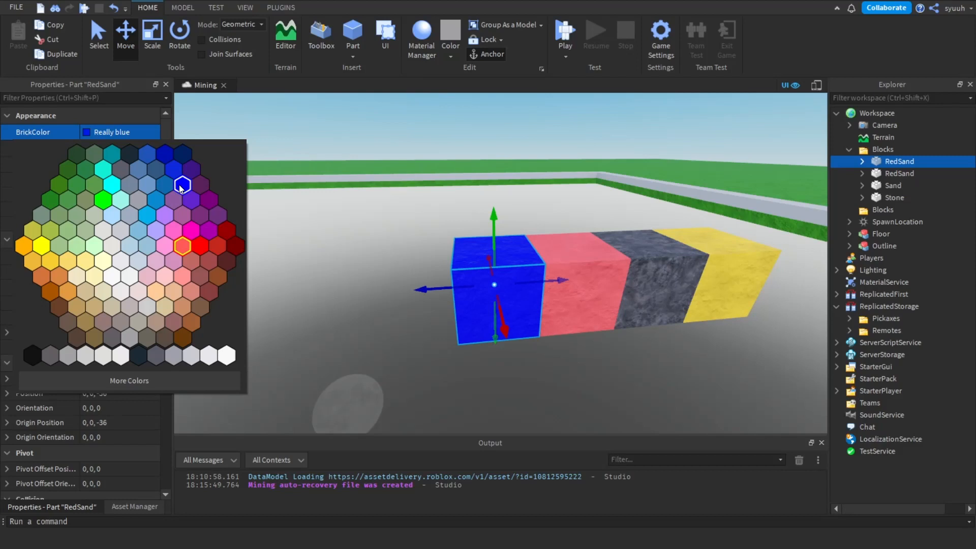
{"action": "left_click", "coordinate": [135, 229]}
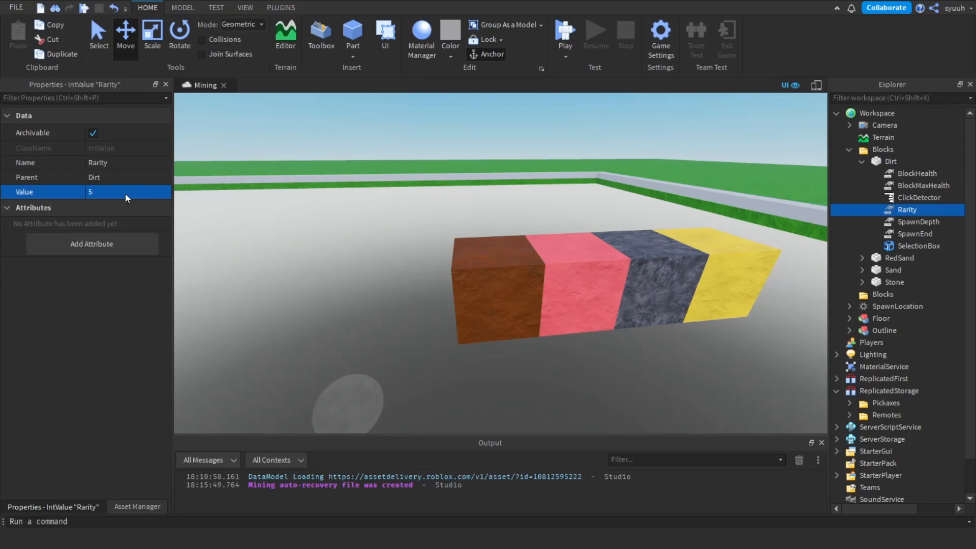
Edit the Dirt block's SpawnDepth value in Properties
{"action": "left_click", "coordinate": [917, 222]}
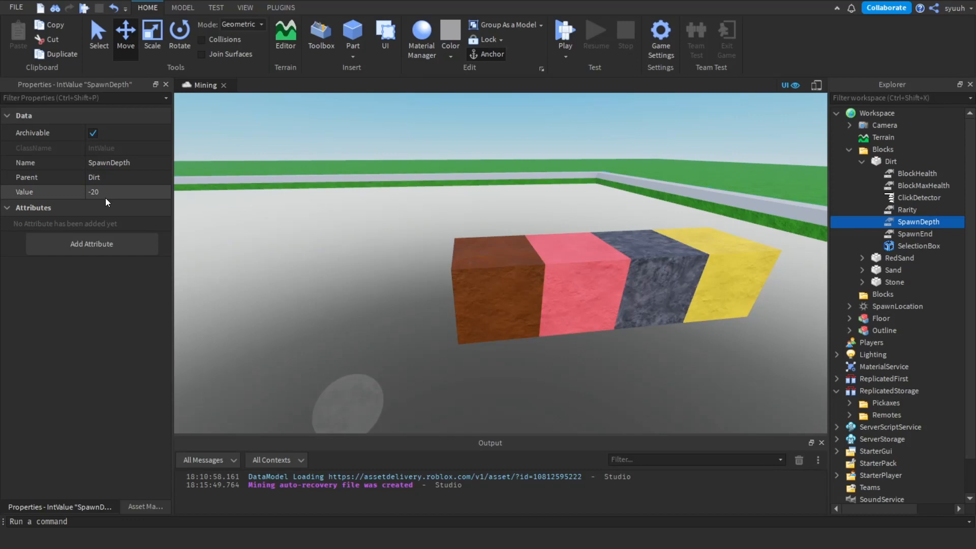
{"action": "left_click", "coordinate": [118, 192]}
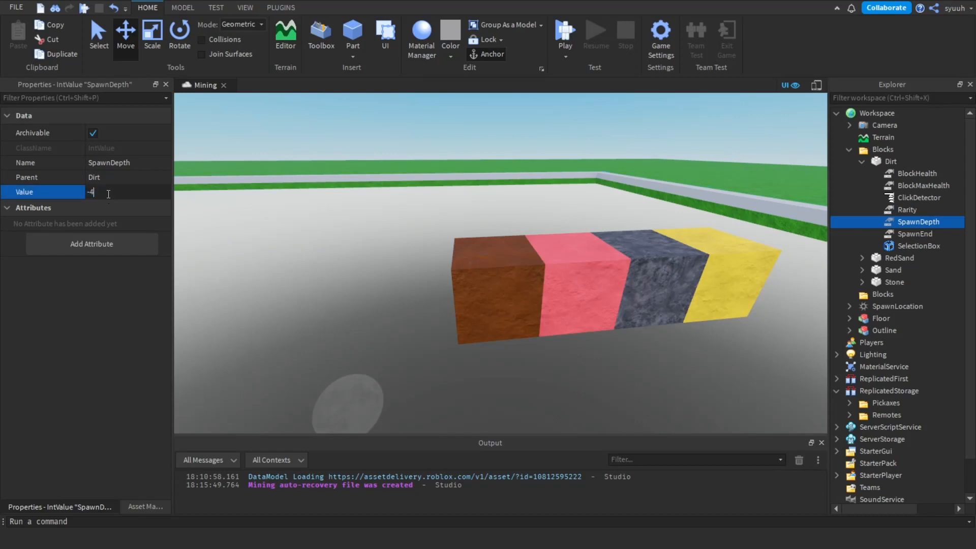
{"action": "left_click", "coordinate": [891, 162]}
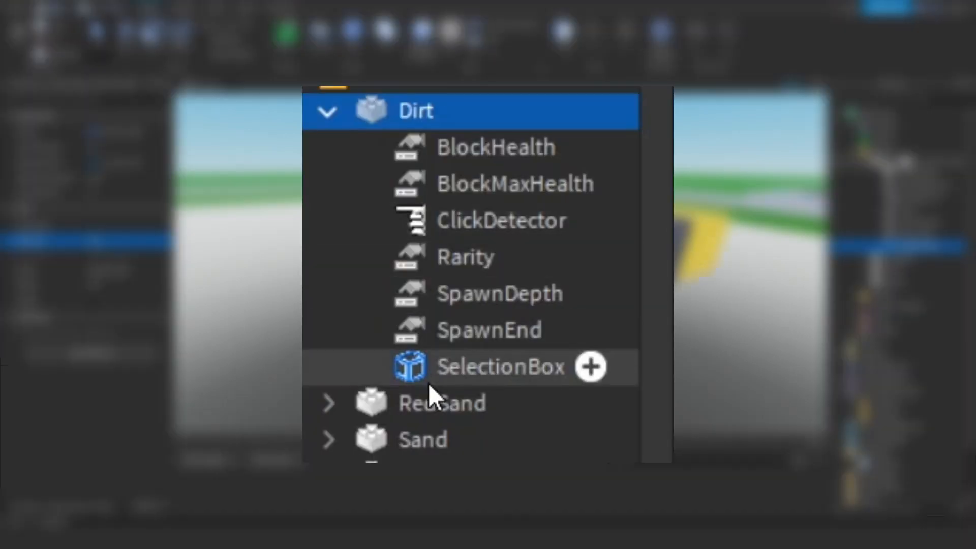
Attach the SelectionBox to the Dirt block and start a playtest of the mining game
{"action": "left_click", "coordinate": [500, 367]}
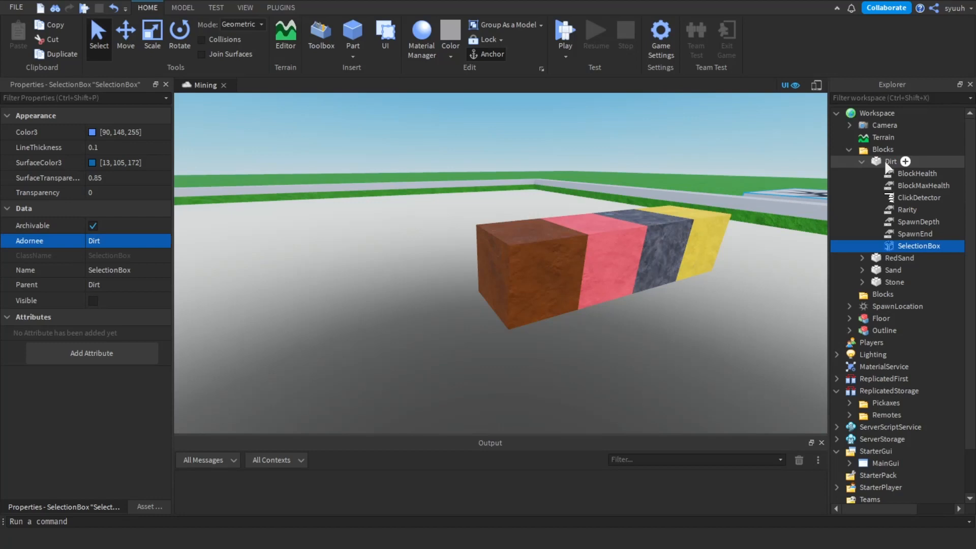
{"action": "left_click", "coordinate": [862, 162]}
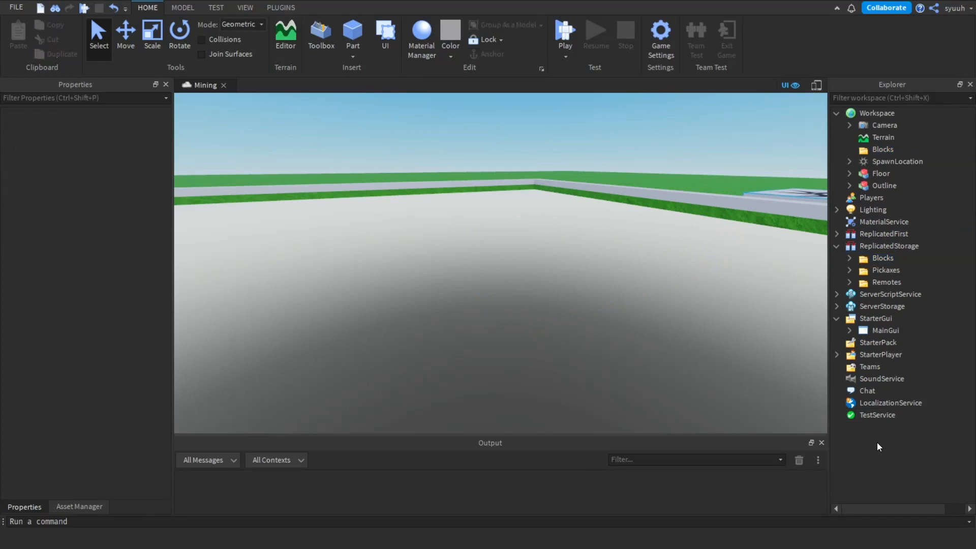
{"action": "left_click", "coordinate": [564, 35]}
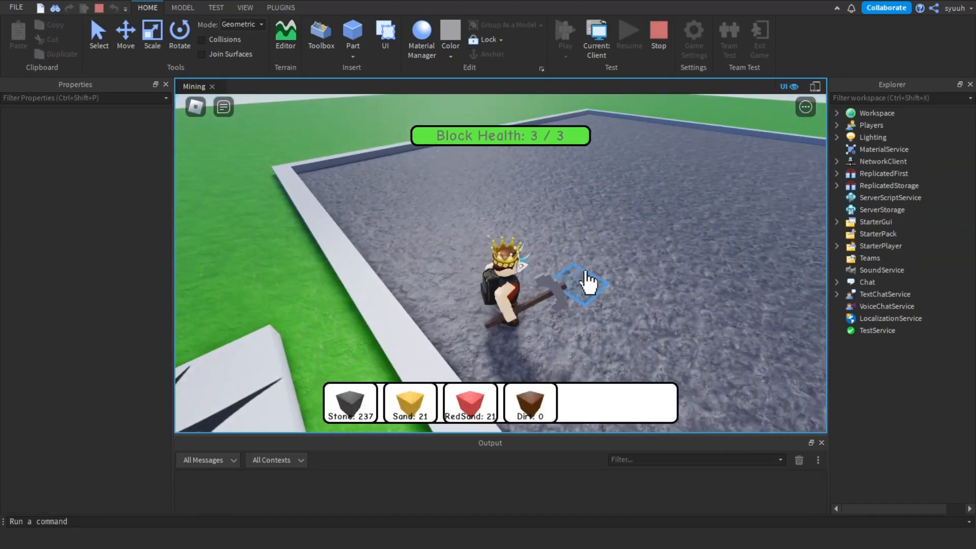
Mine stone blocks with the pickaxe, raising Stone to 241 and exposing dirt below
{"action": "left_click", "coordinate": [582, 284]}
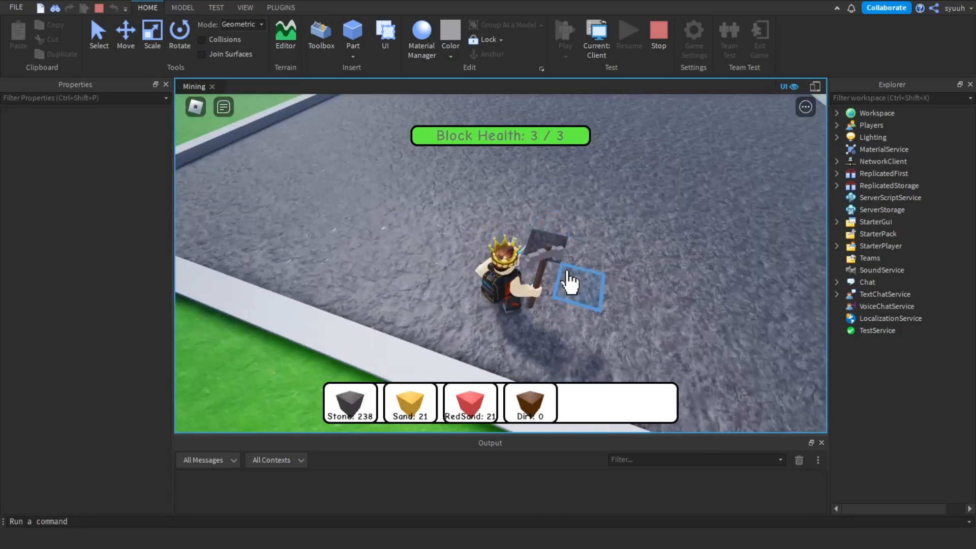
{"action": "left_click", "coordinate": [576, 287]}
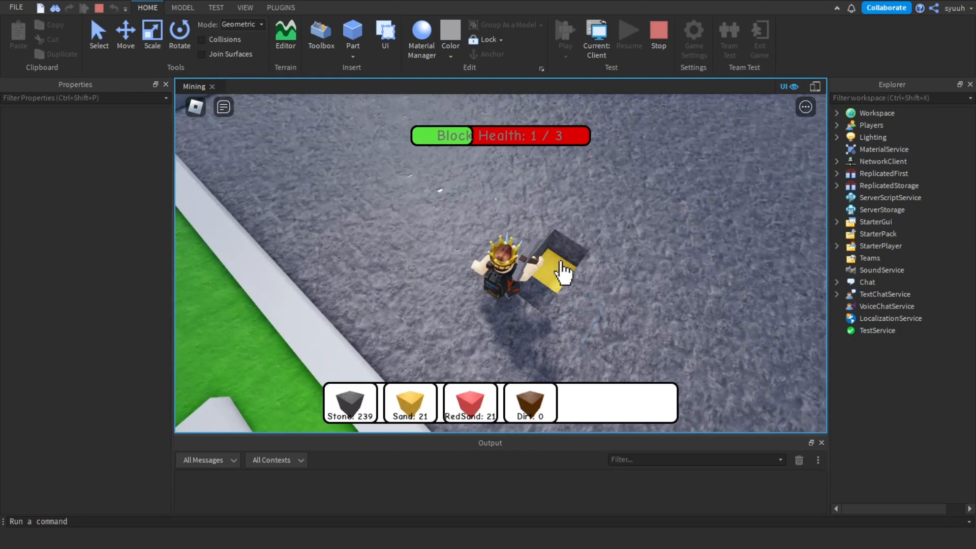
{"action": "left_click", "coordinate": [563, 274]}
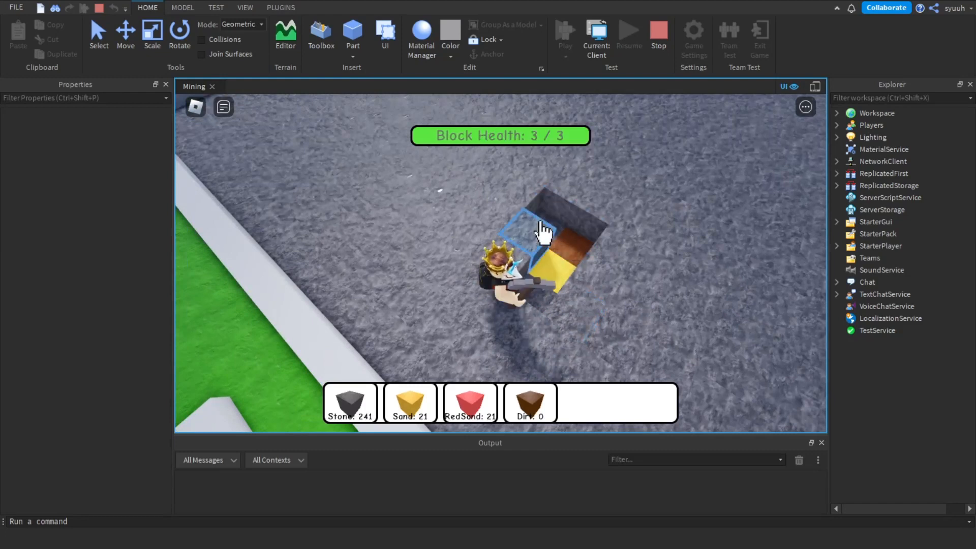